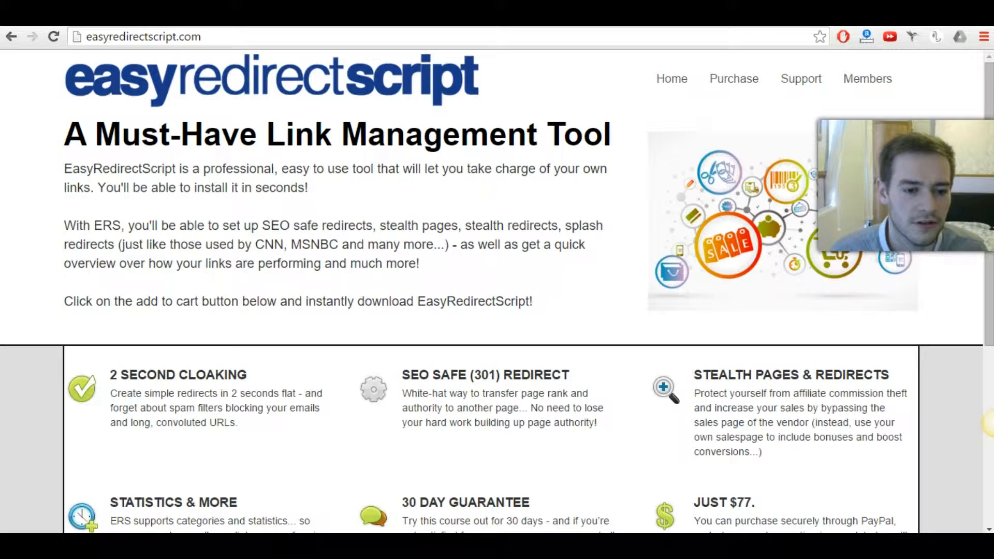
- Log in to the ersadmin area with the saved username and password
{"action": "scroll", "scroll_direction": "down", "scroll_amount": 3}
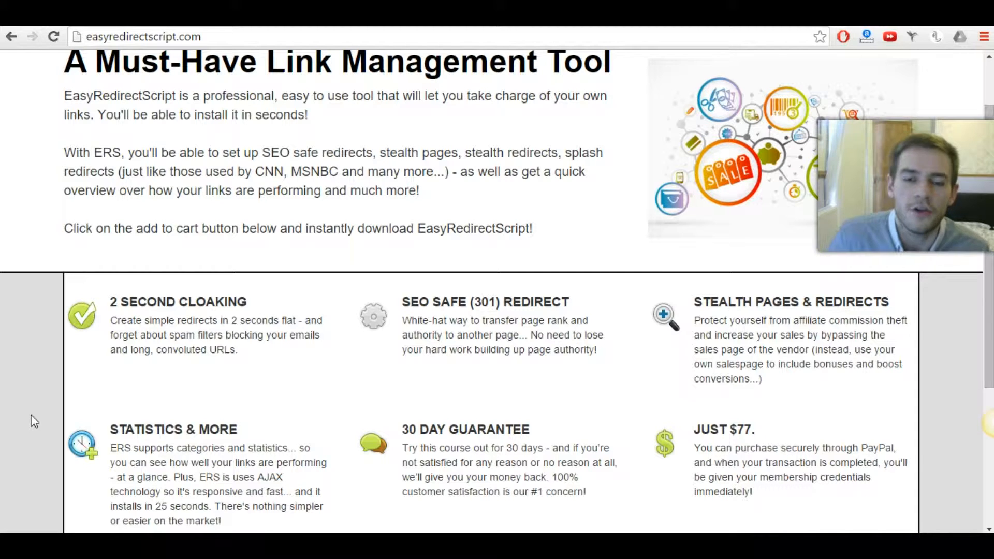
{"action": "scroll", "scroll_direction": "down", "scroll_amount": 3}
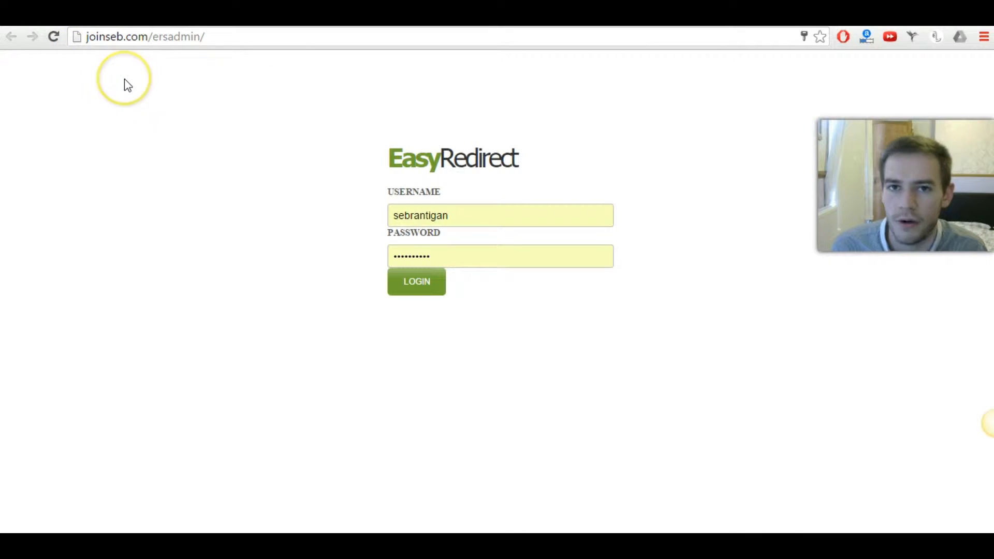
{"action": "mouse_move", "coordinate": [132, 106]}
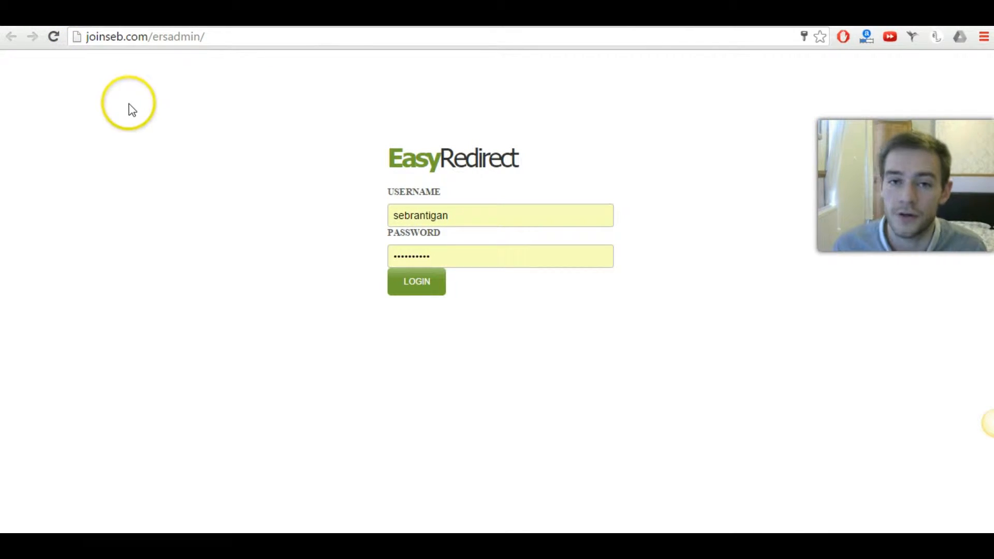
{"action": "mouse_move", "coordinate": [386, 281]}
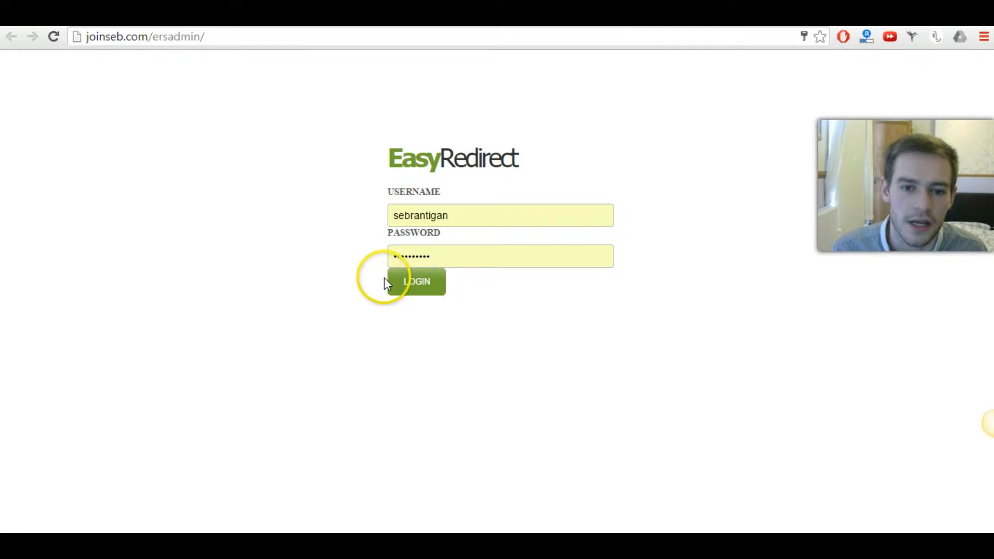
{"action": "left_click", "coordinate": [416, 282]}
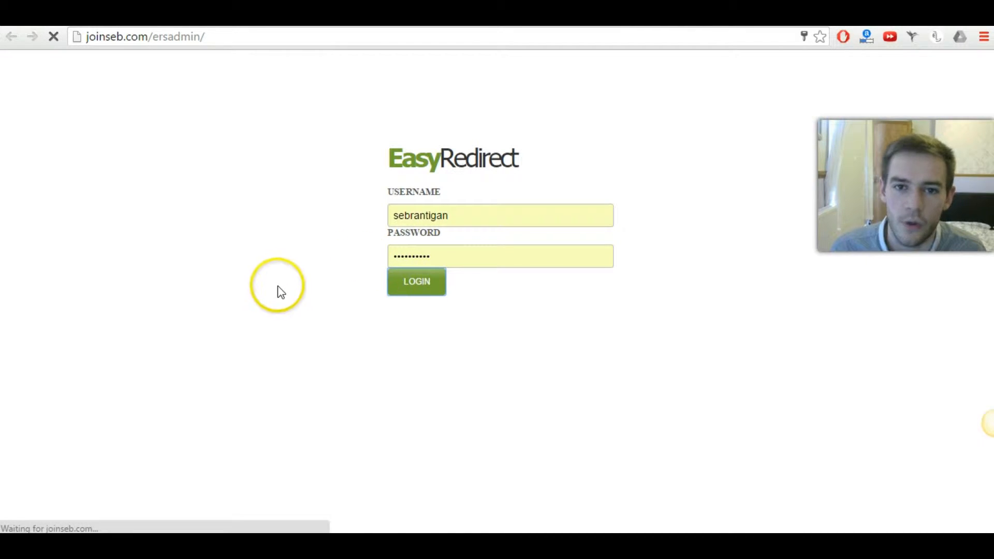
{"action": "left_click", "coordinate": [416, 282]}
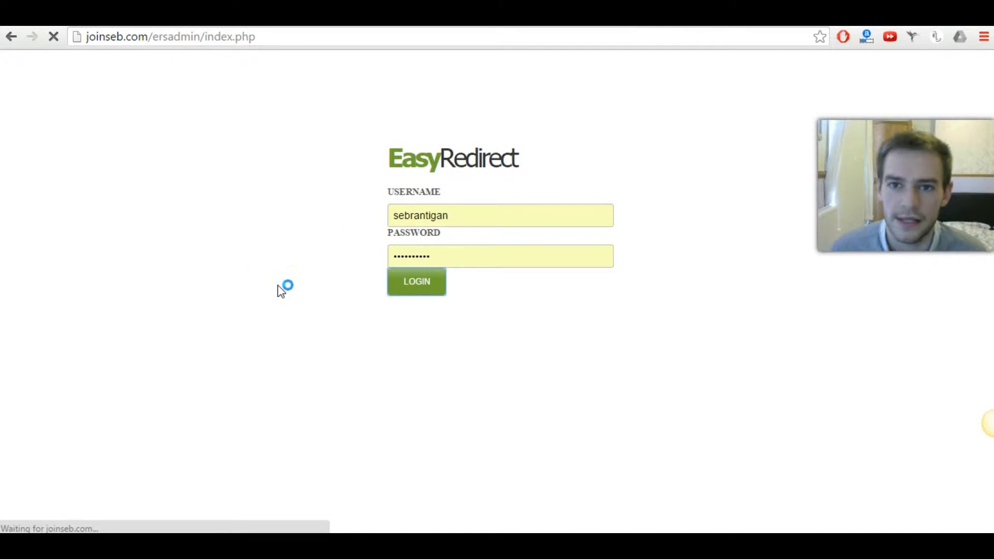
{"action": "left_click", "coordinate": [416, 281]}
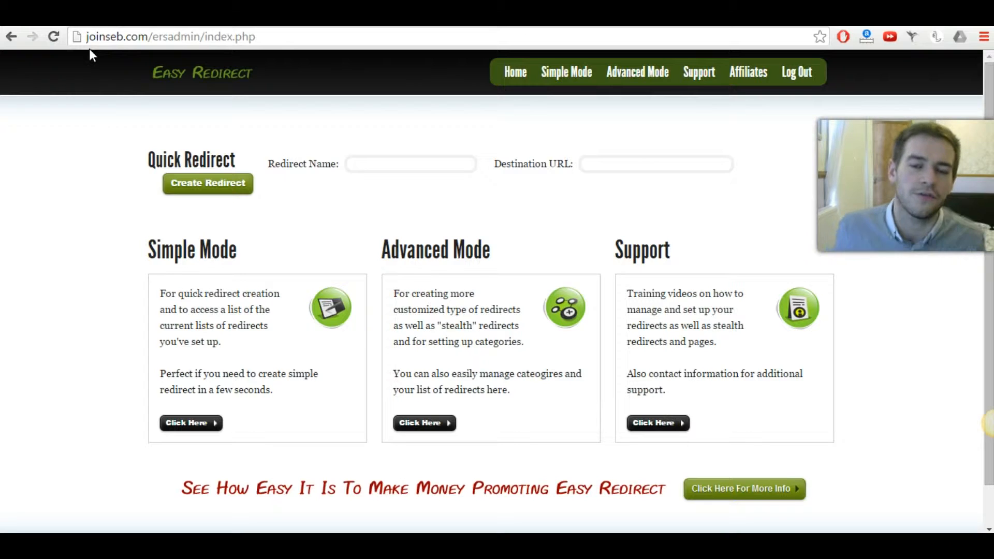
{"action": "mouse_move", "coordinate": [158, 48]}
{"action": "type", "text": "test"}
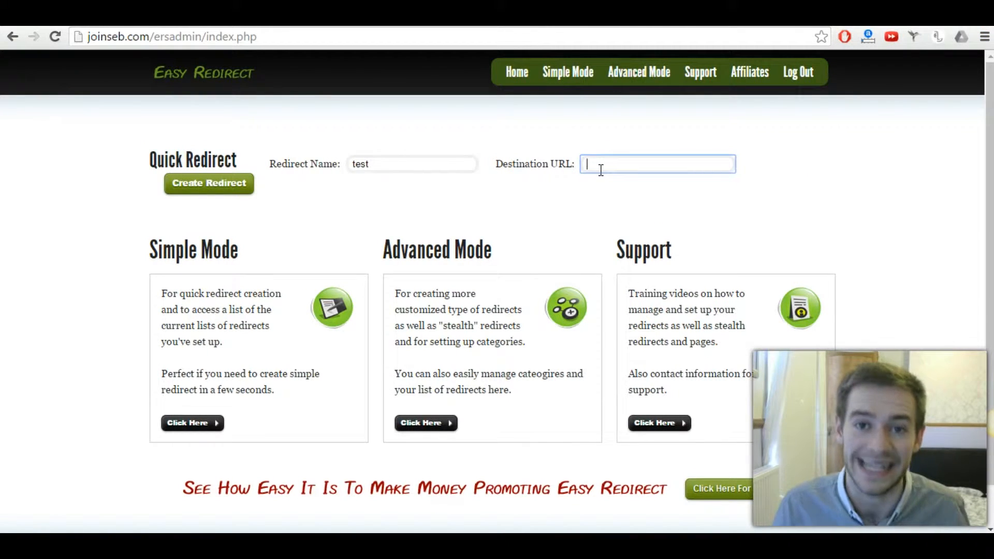
{"action": "type", "text": "http://"}
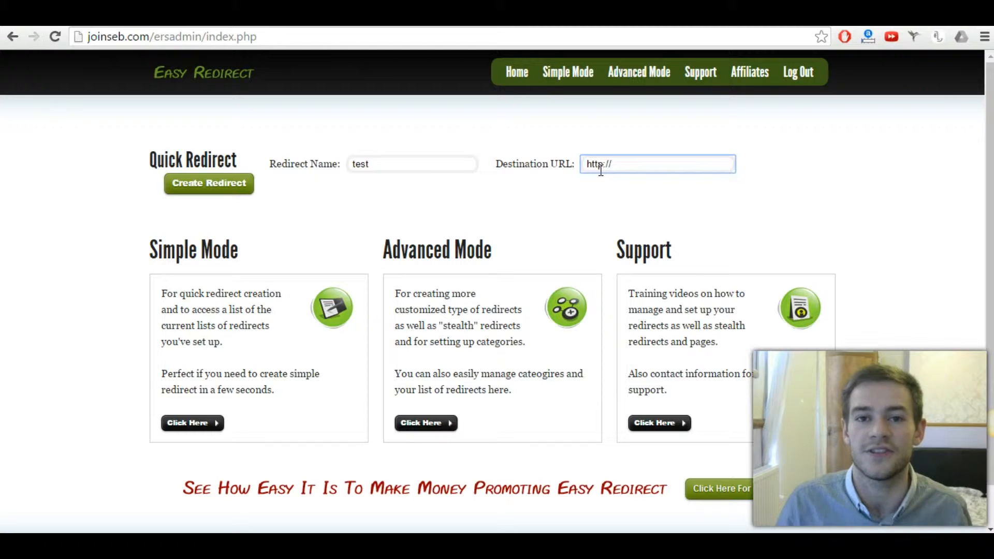
{"action": "type", "text": "test"}
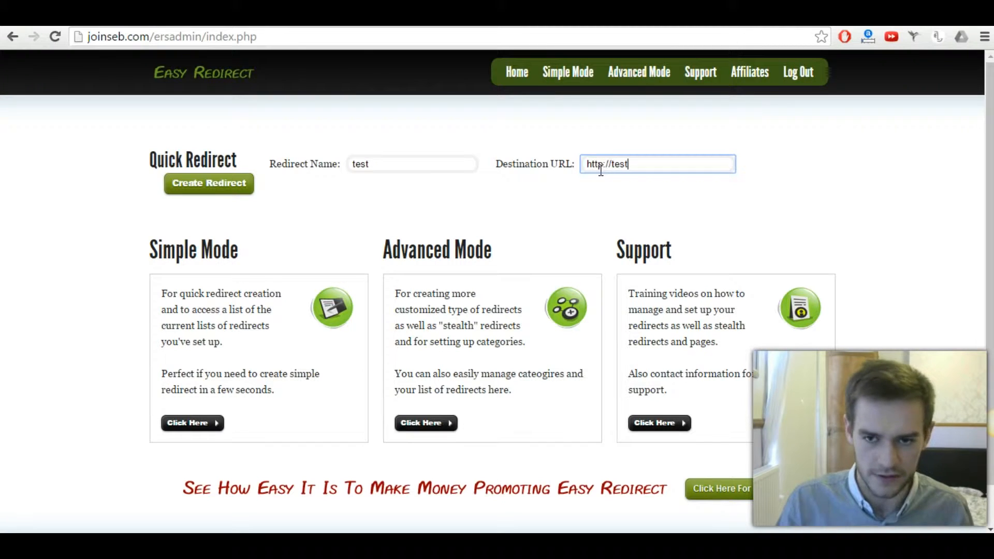
{"action": "type", "text": ".com"}
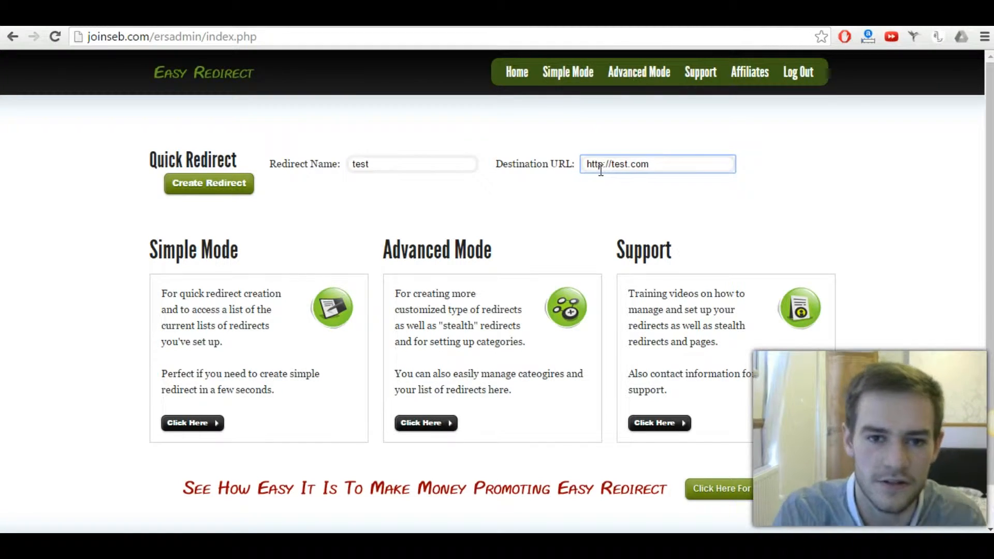
{"action": "left_click", "coordinate": [208, 184]}
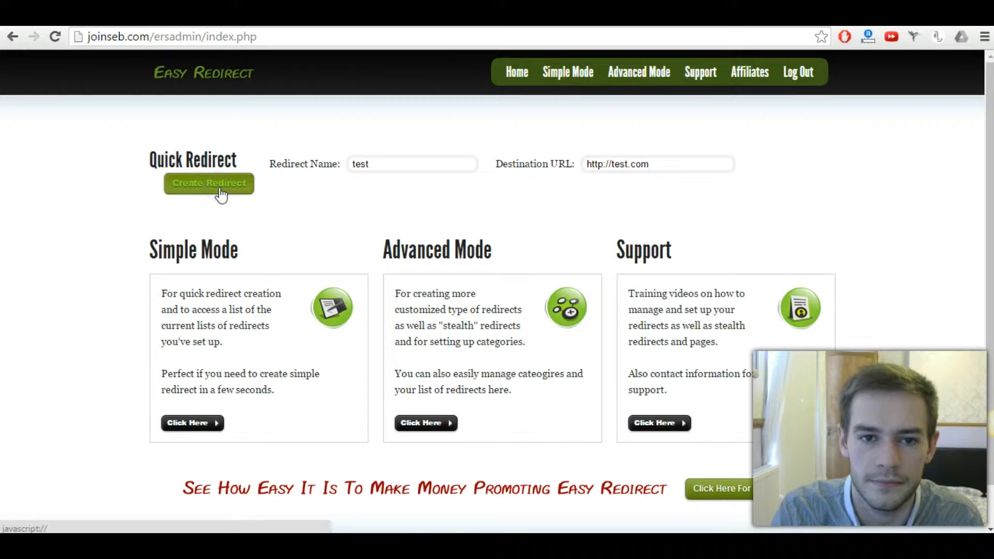
{"action": "left_click", "coordinate": [208, 183]}
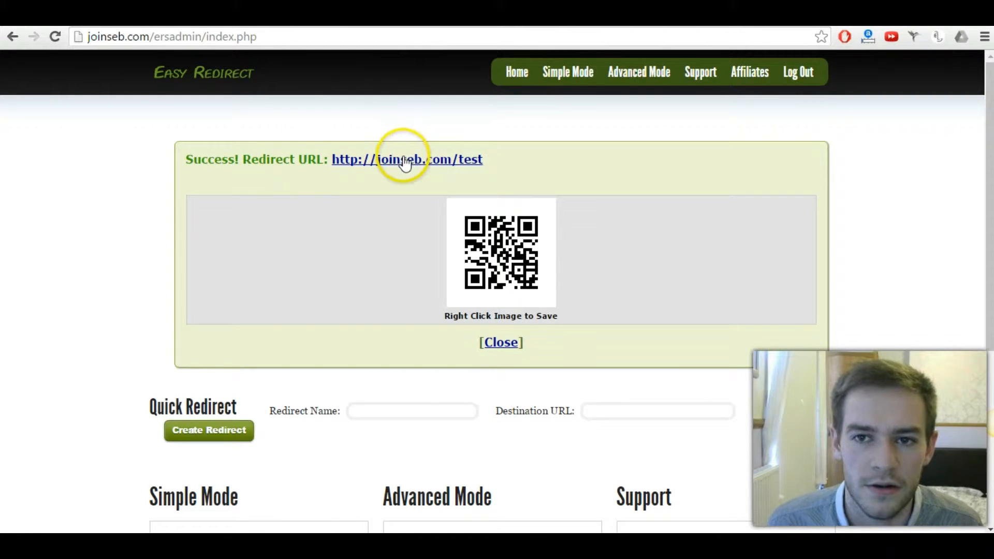
{"action": "left_click", "coordinate": [406, 159]}
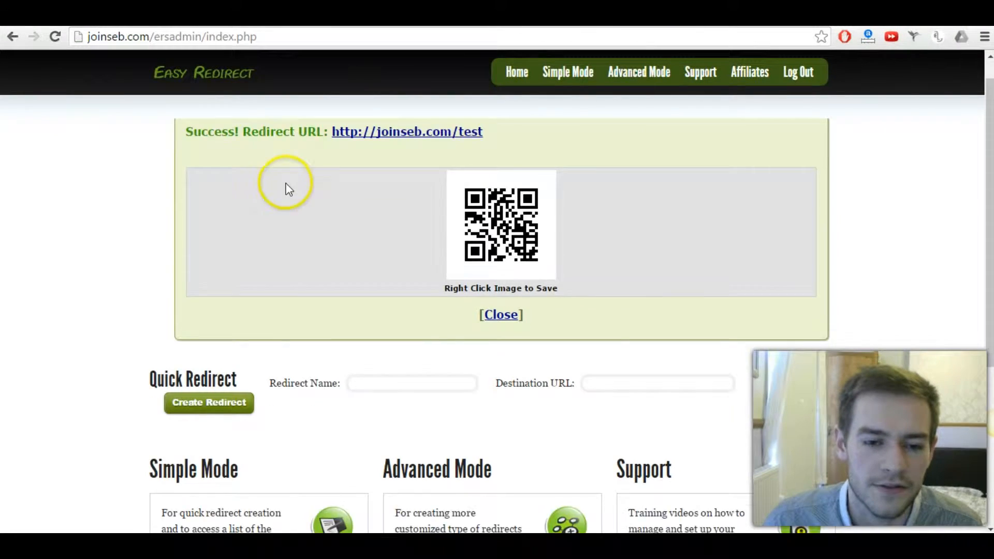
{"action": "scroll", "scroll_direction": "down", "scroll_amount": 3}
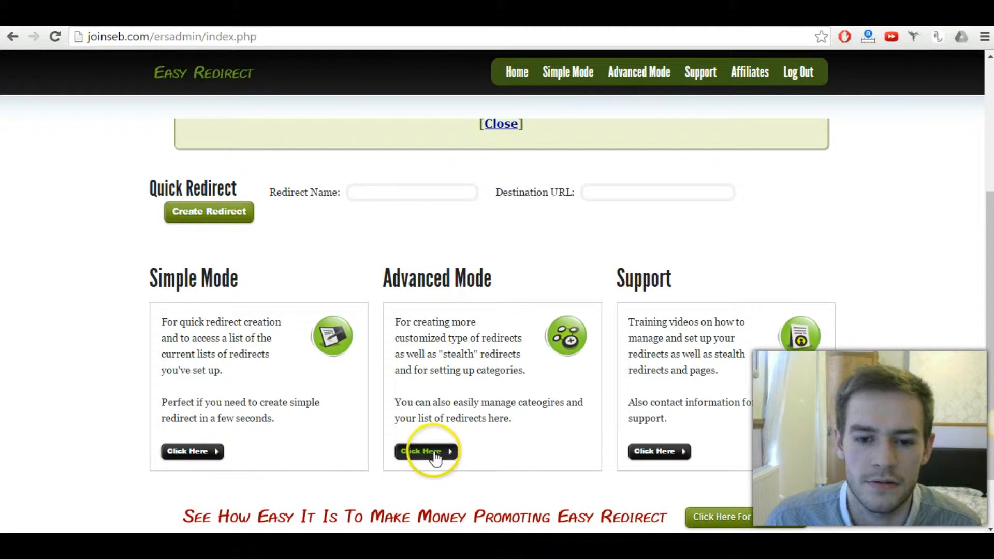
{"action": "left_click", "coordinate": [425, 451]}
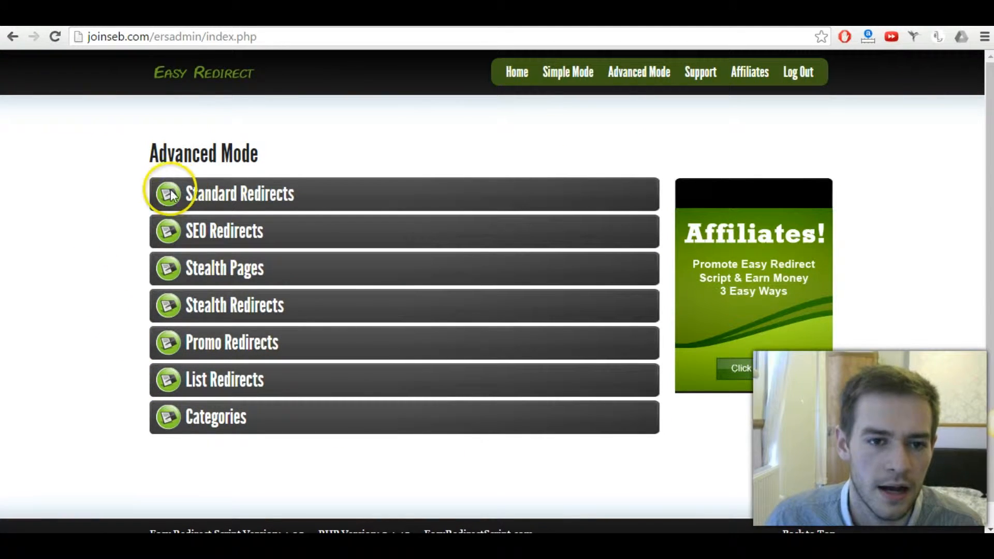
{"action": "mouse_move", "coordinate": [107, 302]}
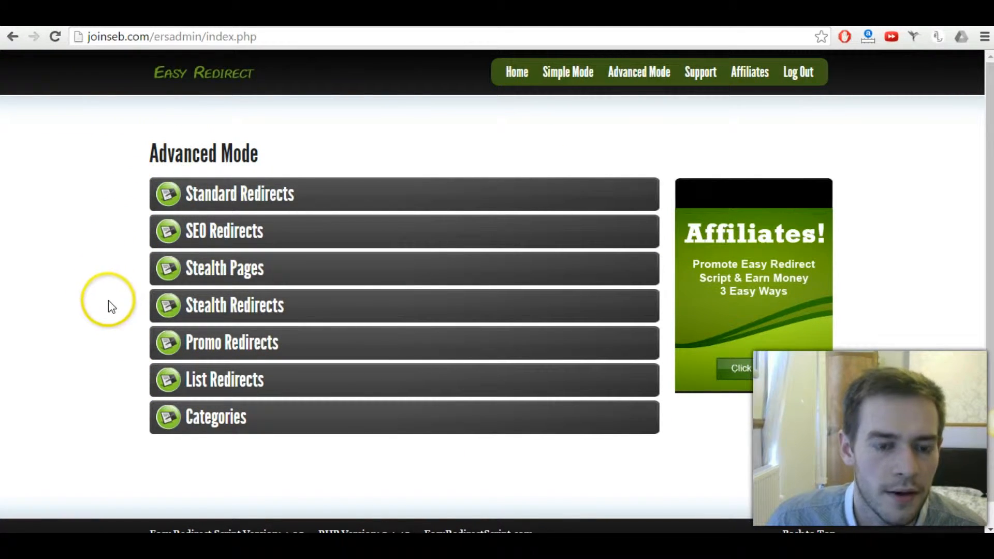
{"action": "mouse_move", "coordinate": [224, 230]}
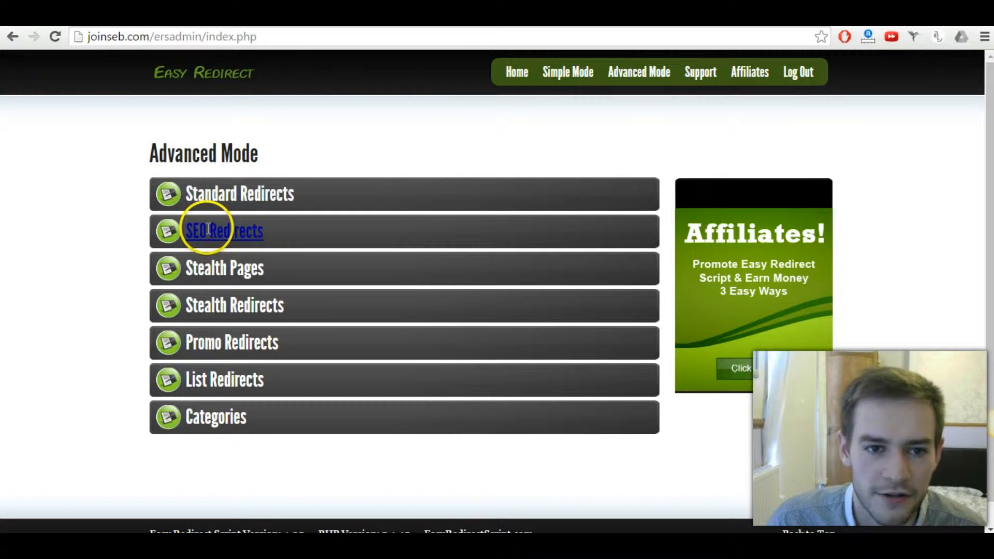
{"action": "left_click", "coordinate": [224, 231]}
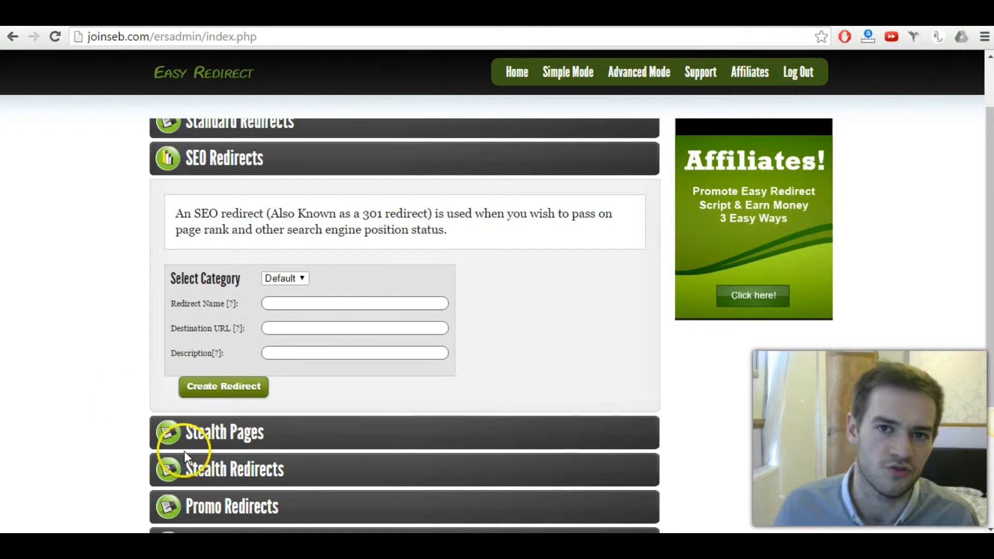
{"action": "left_click", "coordinate": [224, 432]}
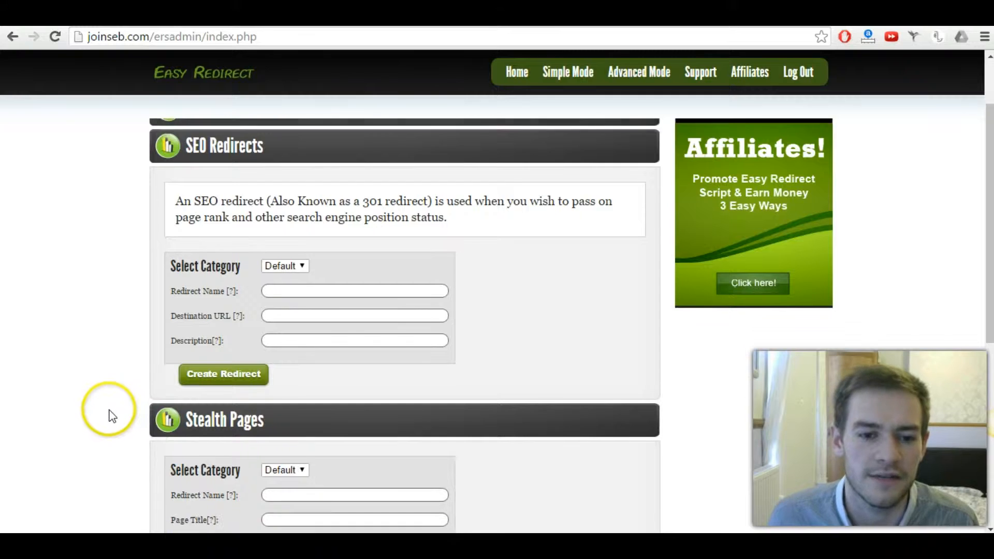
{"action": "scroll", "scroll_direction": "down", "scroll_amount": 3}
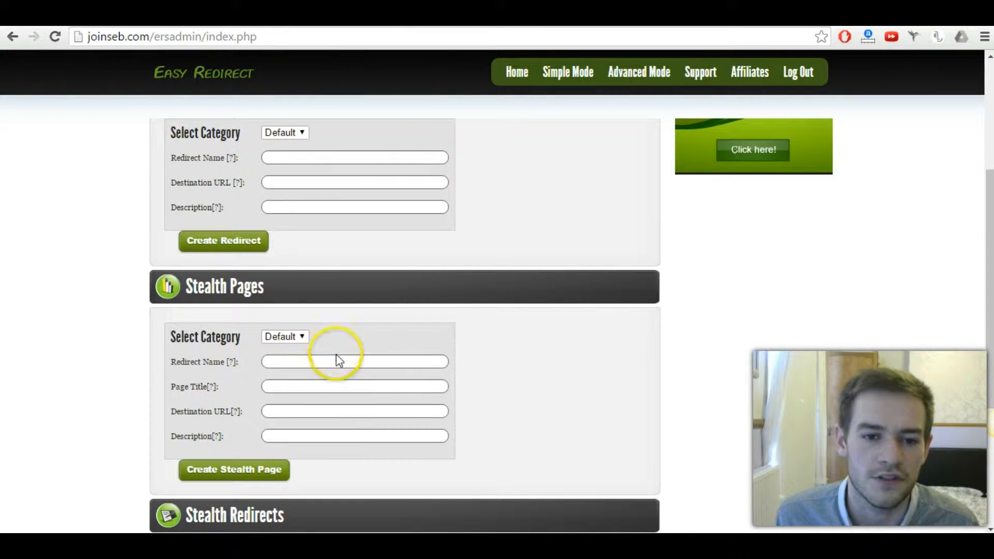
- Review the Stealth Pages title, destination URL and description fields
{"action": "left_click", "coordinate": [354, 362]}
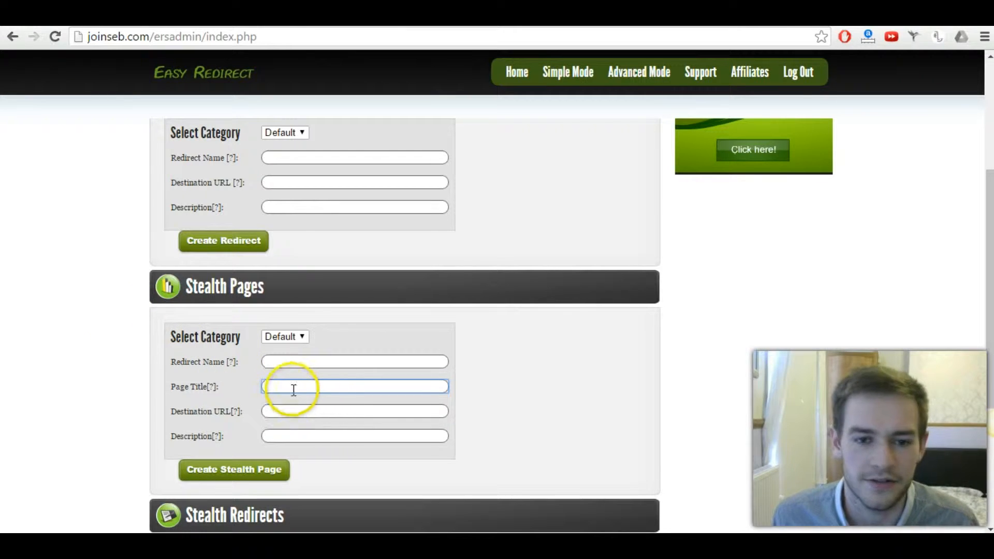
{"action": "scroll", "scroll_direction": "down", "scroll_amount": 3}
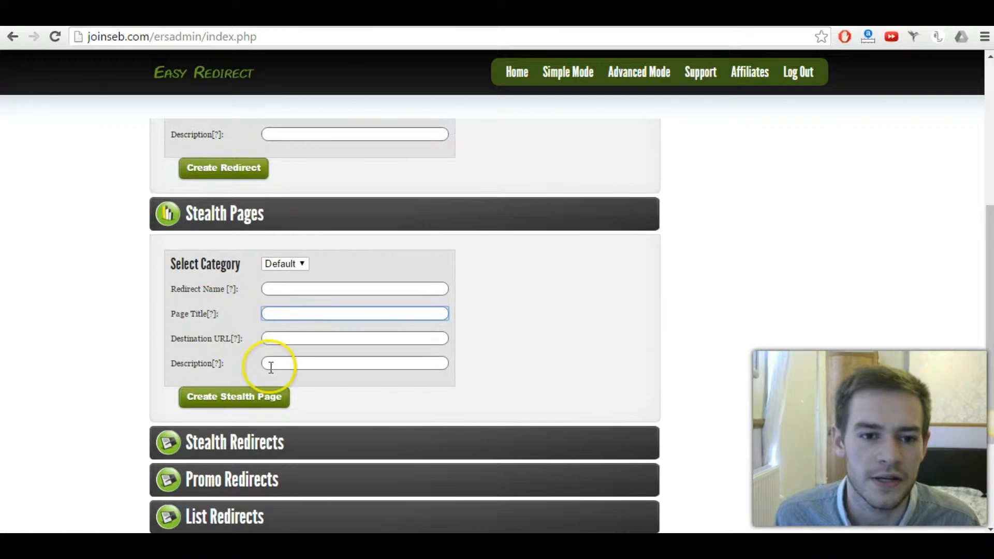
{"action": "left_click", "coordinate": [354, 338]}
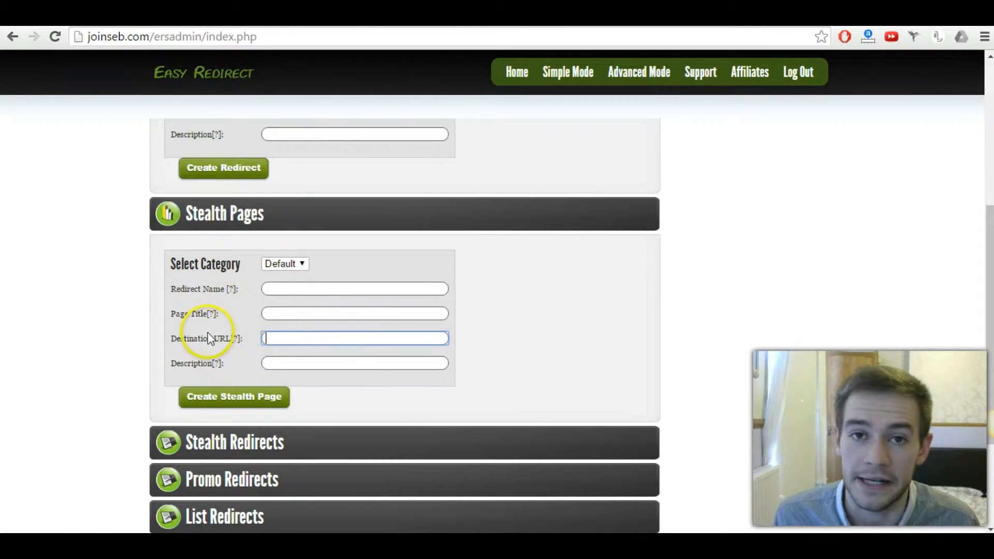
{"action": "mouse_move", "coordinate": [184, 367]}
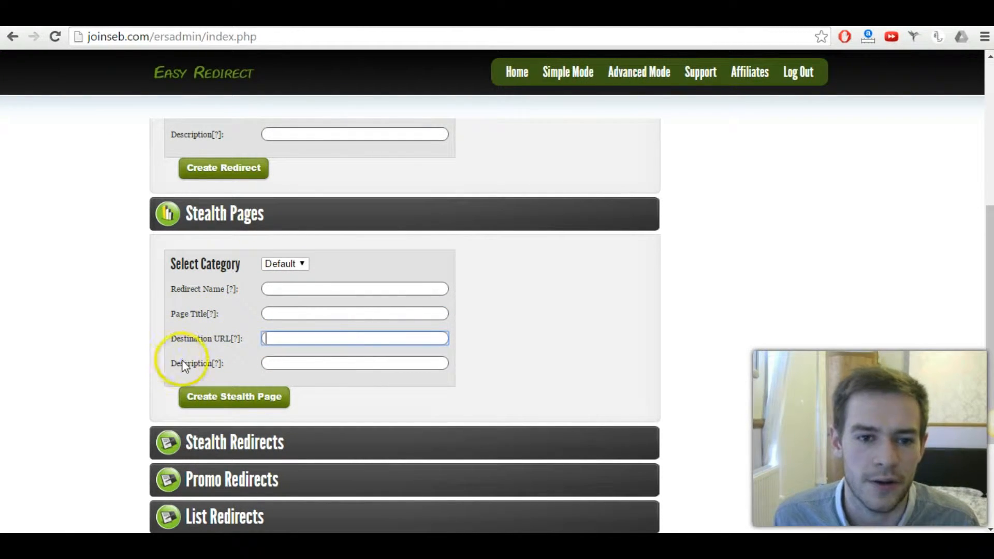
{"action": "left_click", "coordinate": [354, 362]}
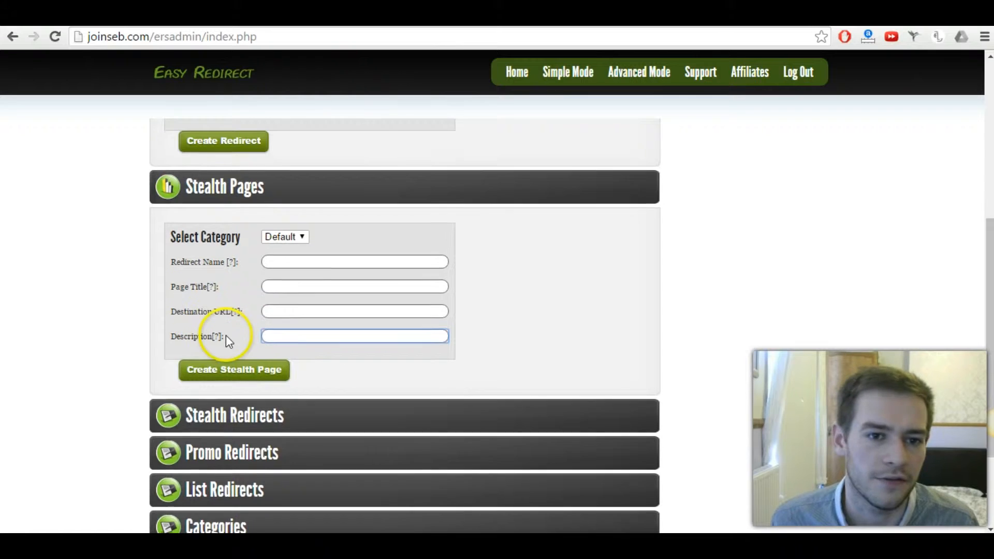
- Expand the Stealth Redirects form with its affiliate and final destination URL fields
{"action": "scroll", "scroll_direction": "down", "scroll_amount": 3}
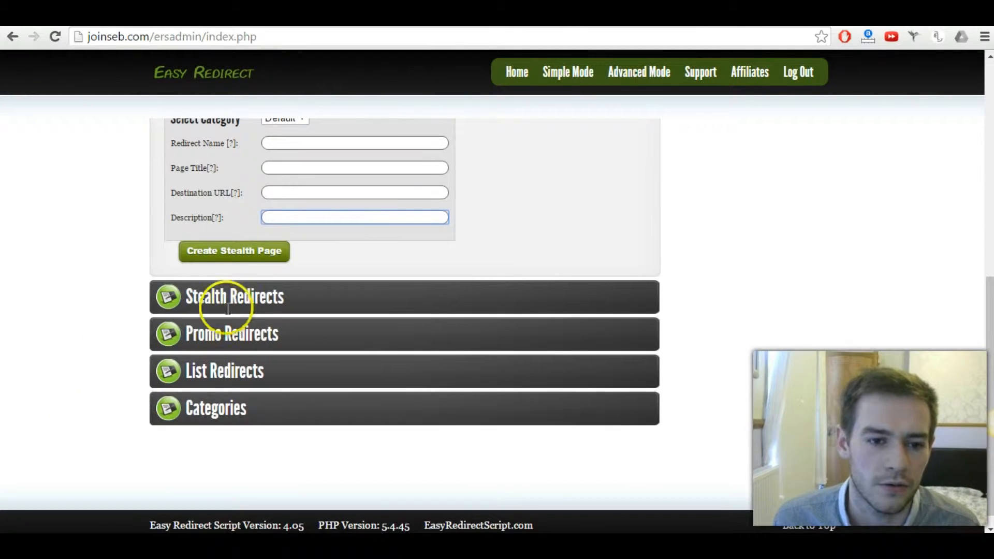
{"action": "left_click", "coordinate": [235, 297]}
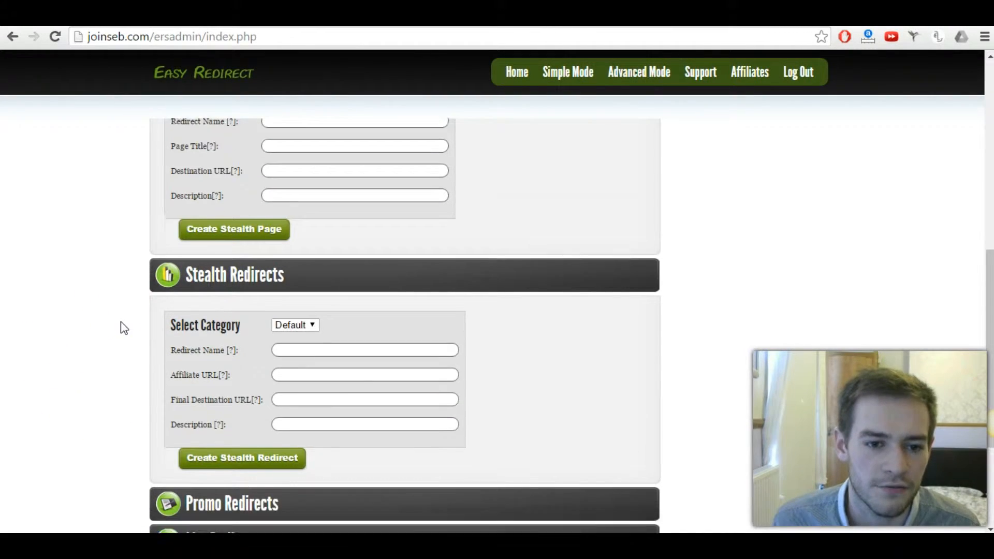
- Scroll past Stealth Redirects to the Promo Redirects section
{"action": "scroll", "scroll_direction": "down", "scroll_amount": 3}
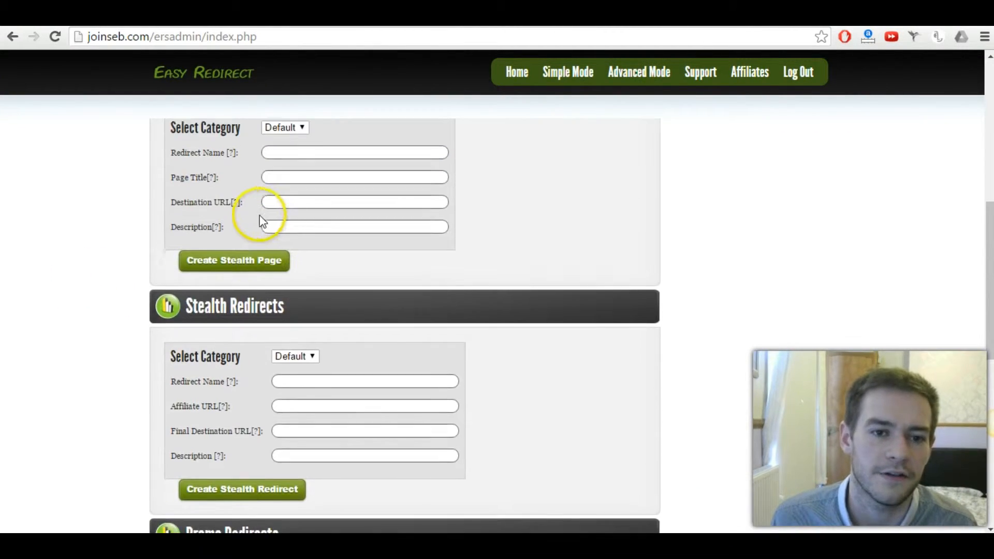
{"action": "scroll", "scroll_direction": "down", "scroll_amount": 3}
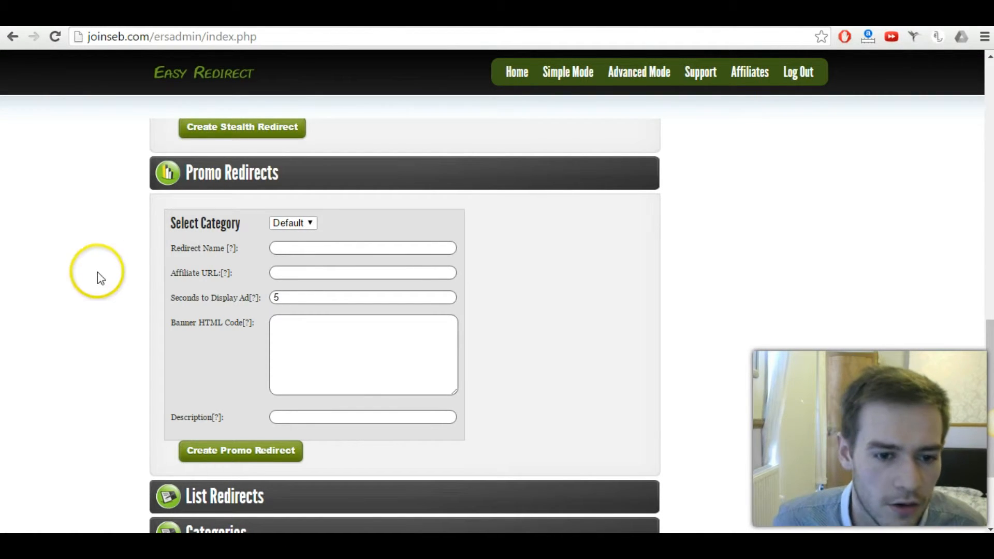
- Scroll through the Current Redirect URLs table and launch the ZenMed promo redirect
{"action": "scroll", "scroll_direction": "down", "scroll_amount": 3}
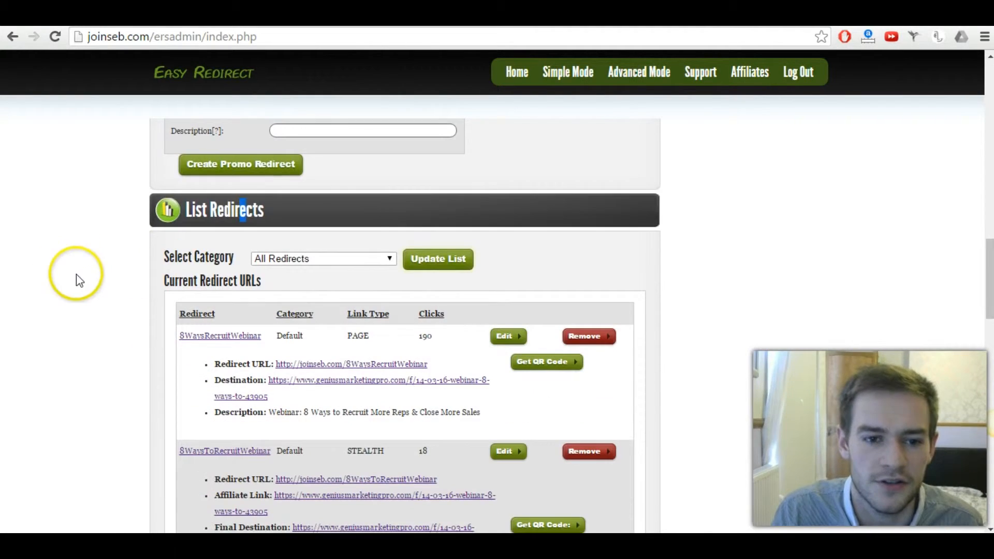
{"action": "scroll", "scroll_direction": "down", "scroll_amount": 3}
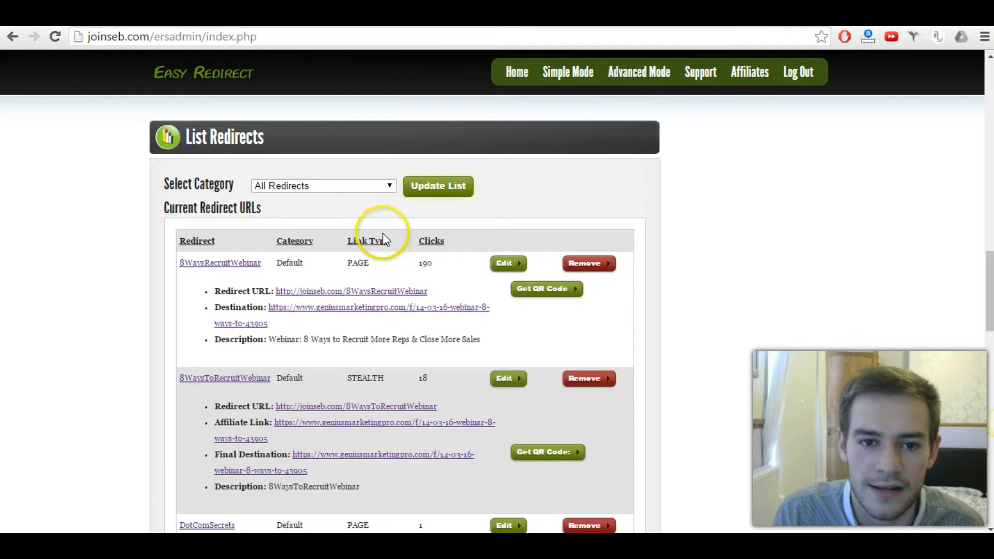
{"action": "scroll", "scroll_direction": "down", "scroll_amount": 3}
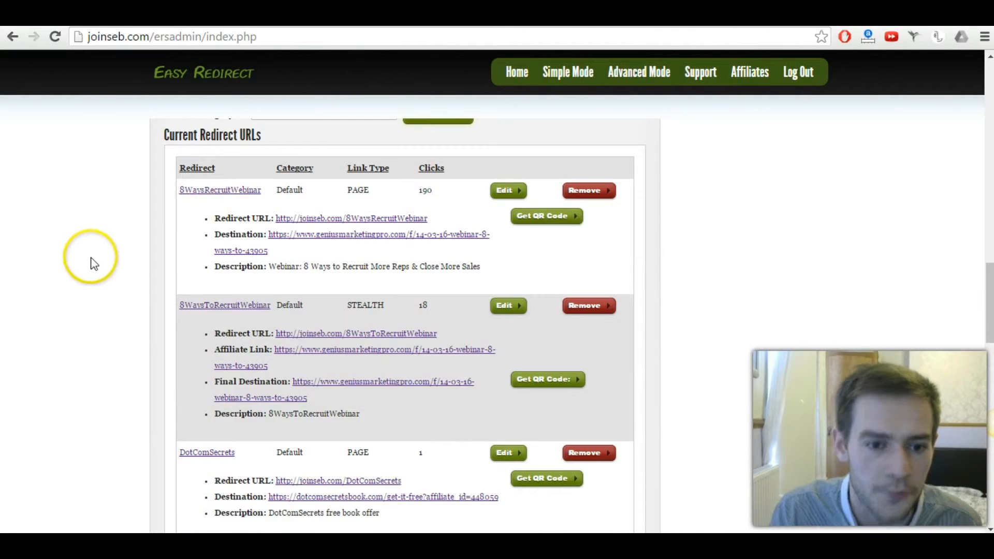
{"action": "scroll", "scroll_direction": "down", "scroll_amount": 3}
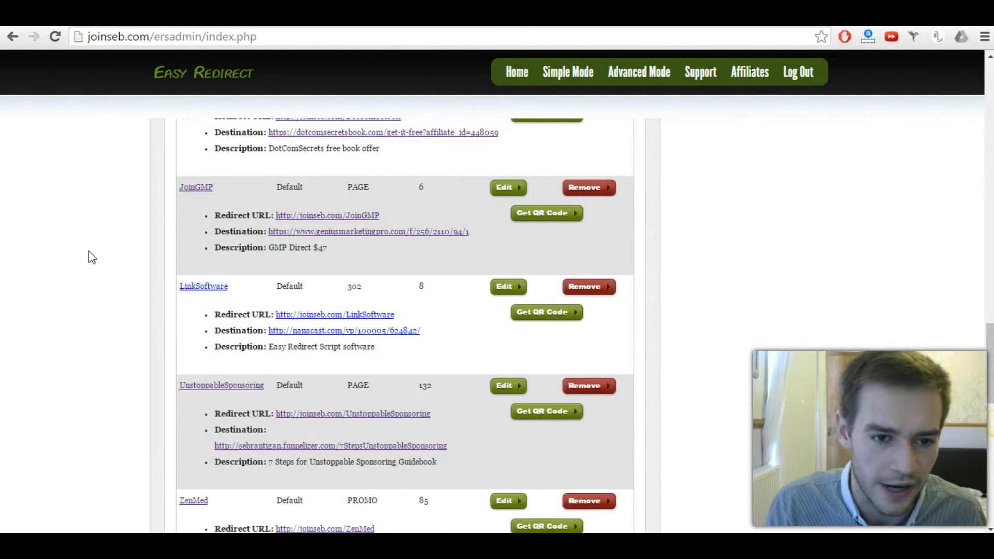
{"action": "scroll", "scroll_direction": "down", "scroll_amount": 3}
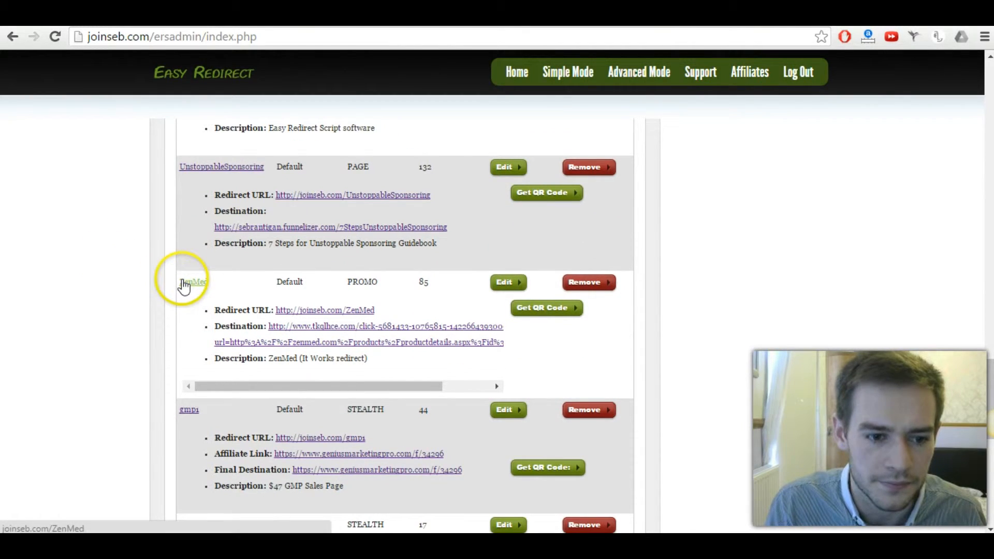
{"action": "left_click", "coordinate": [193, 282]}
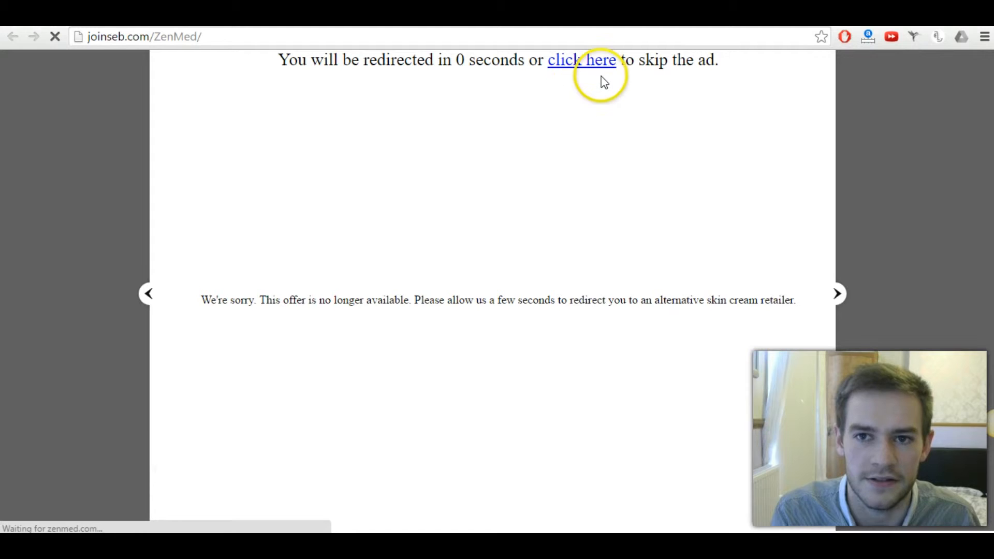
{"action": "mouse_move", "coordinate": [678, 89]}
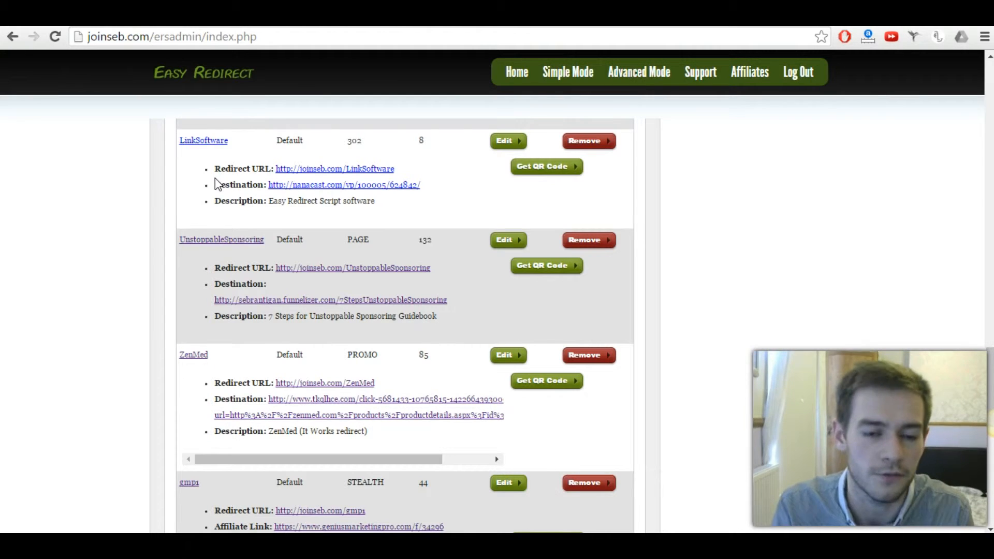
{"action": "scroll", "scroll_direction": "down", "scroll_amount": 3}
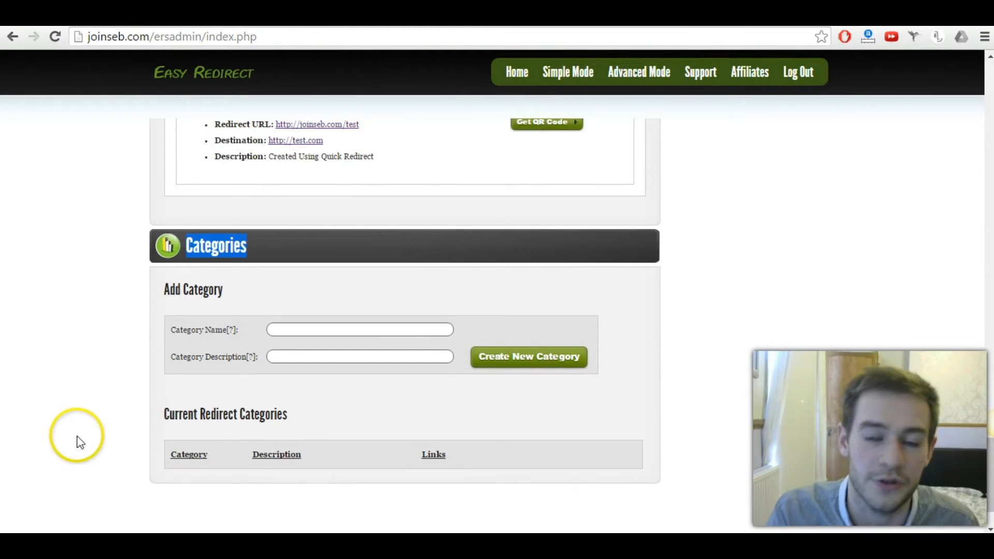
{"action": "scroll", "scroll_direction": "down", "scroll_amount": 3}
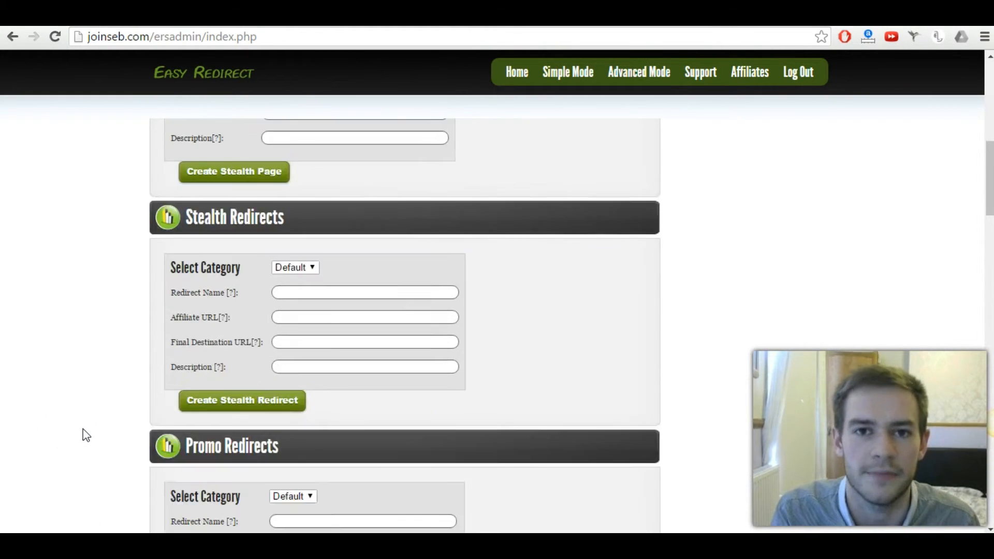